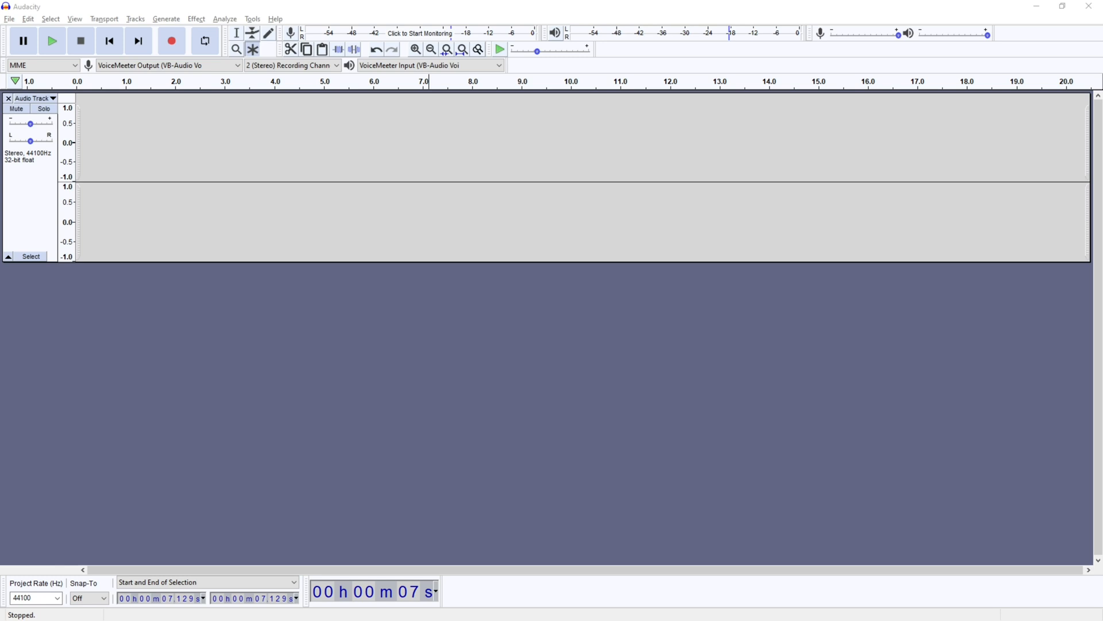
mouse_move(24, 333)
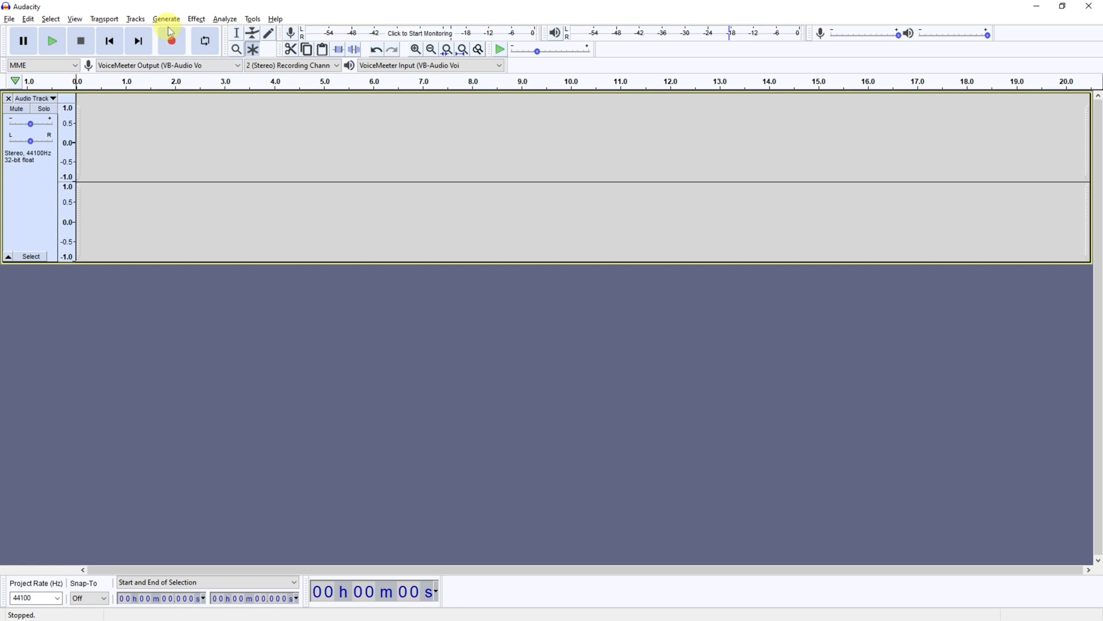
Start recording the first voice clip onto the empty stereo track.
click(171, 40)
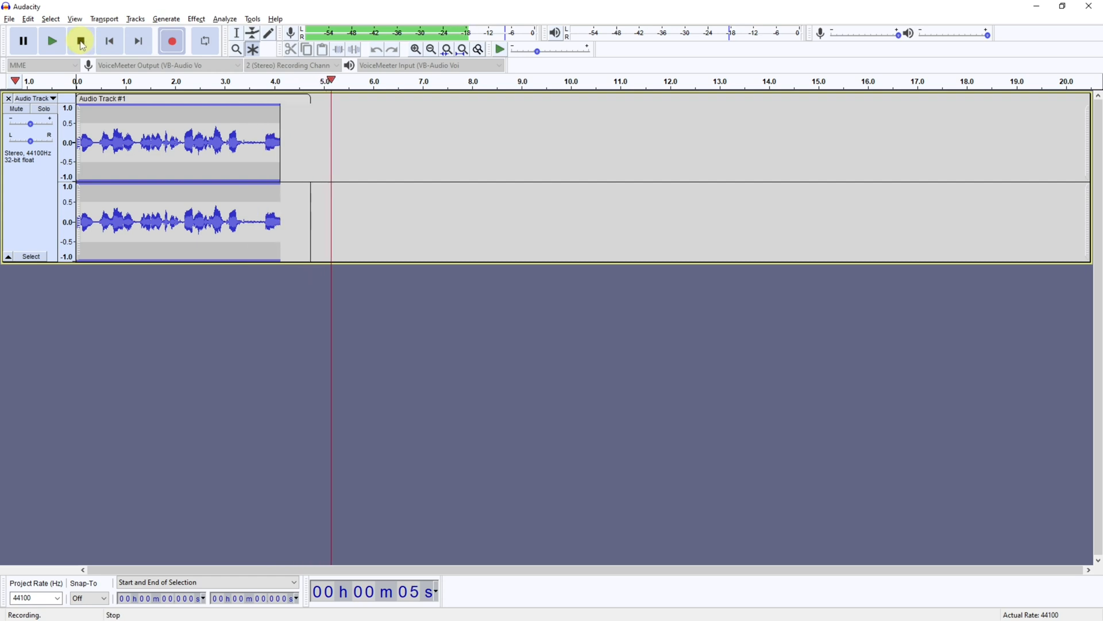
Stop the first recording and add a second stereo track below it.
click(79, 40)
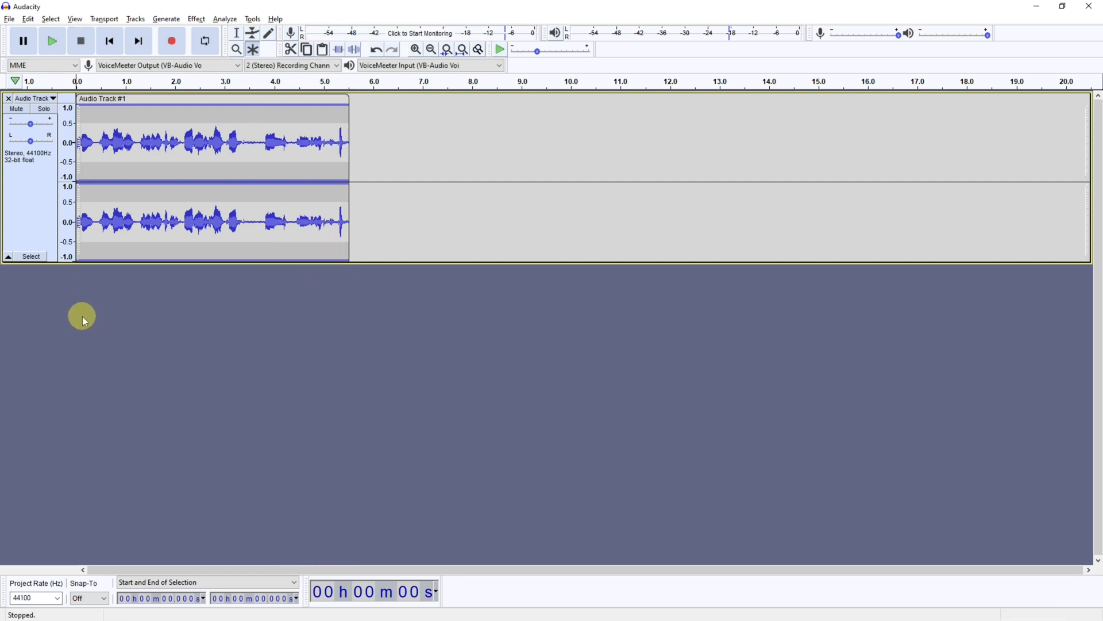
right_click(82, 321)
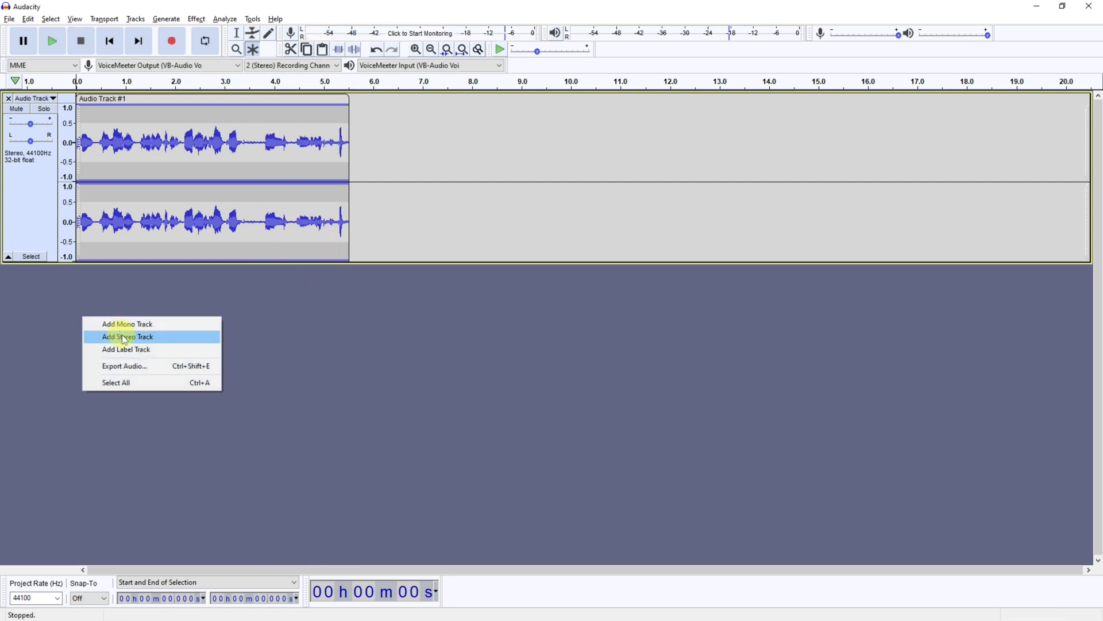
click(126, 337)
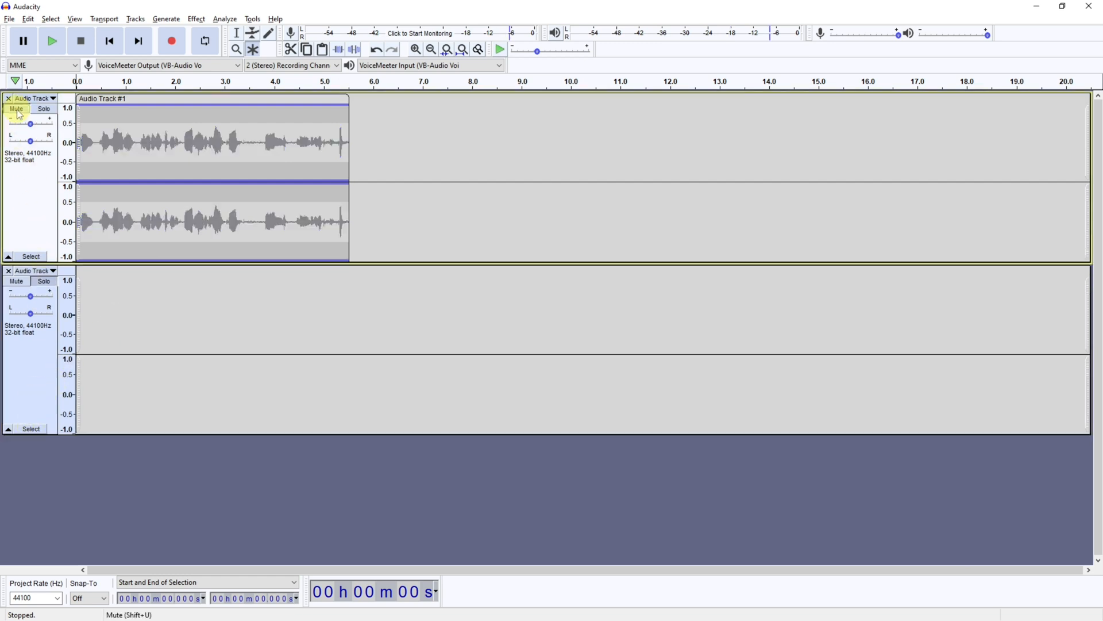
mouse_move(167, 41)
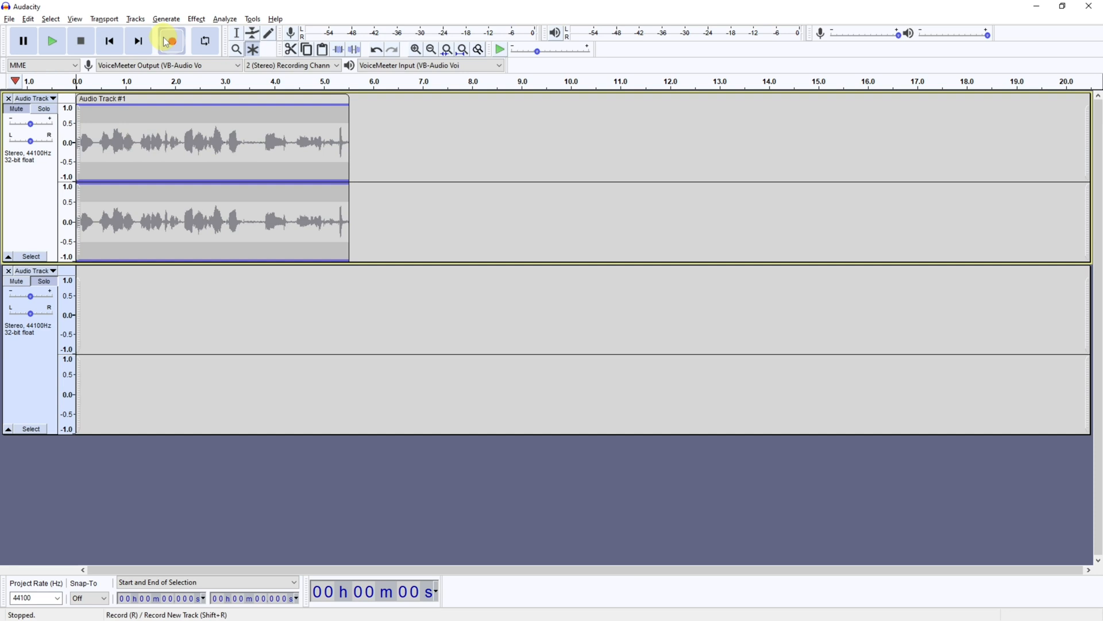
Record a roughly five-second second voice clip onto the new track.
click(168, 41)
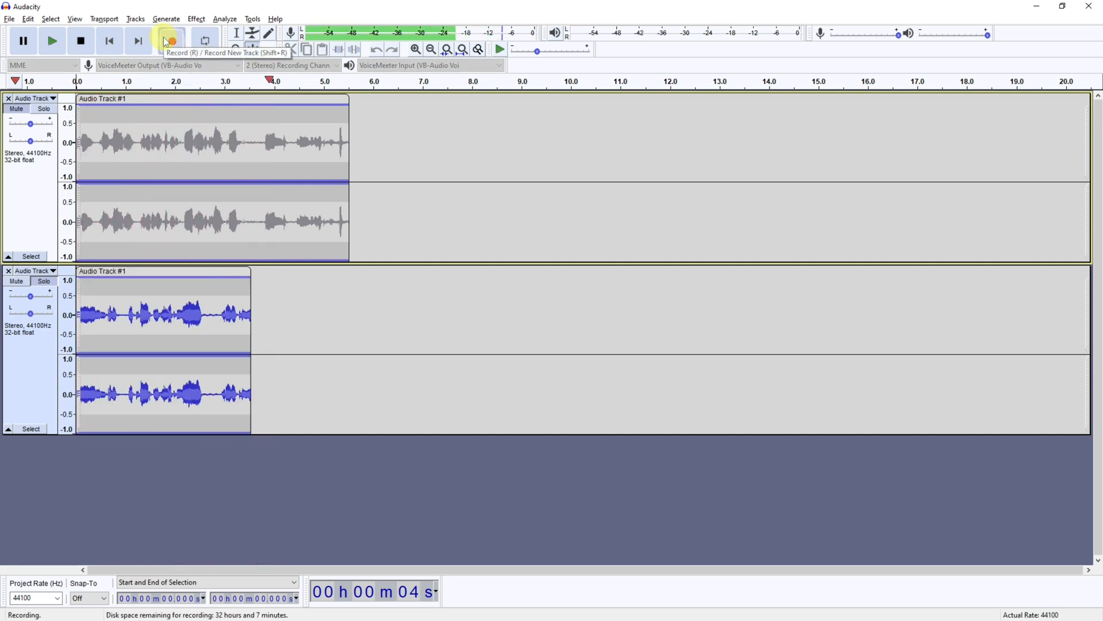
click(81, 40)
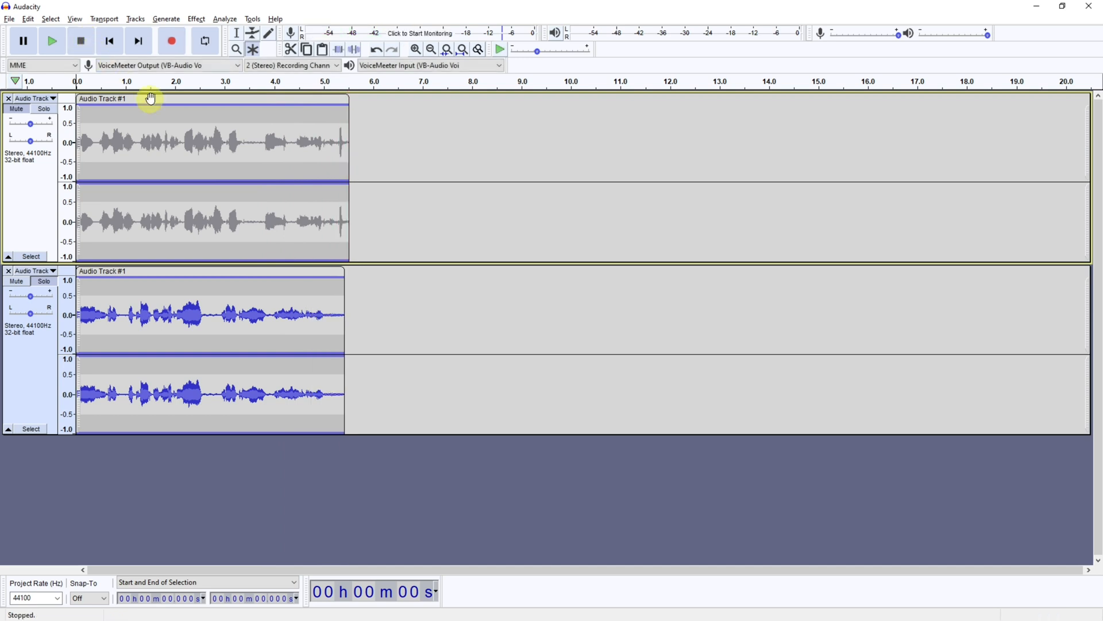
mouse_move(168, 230)
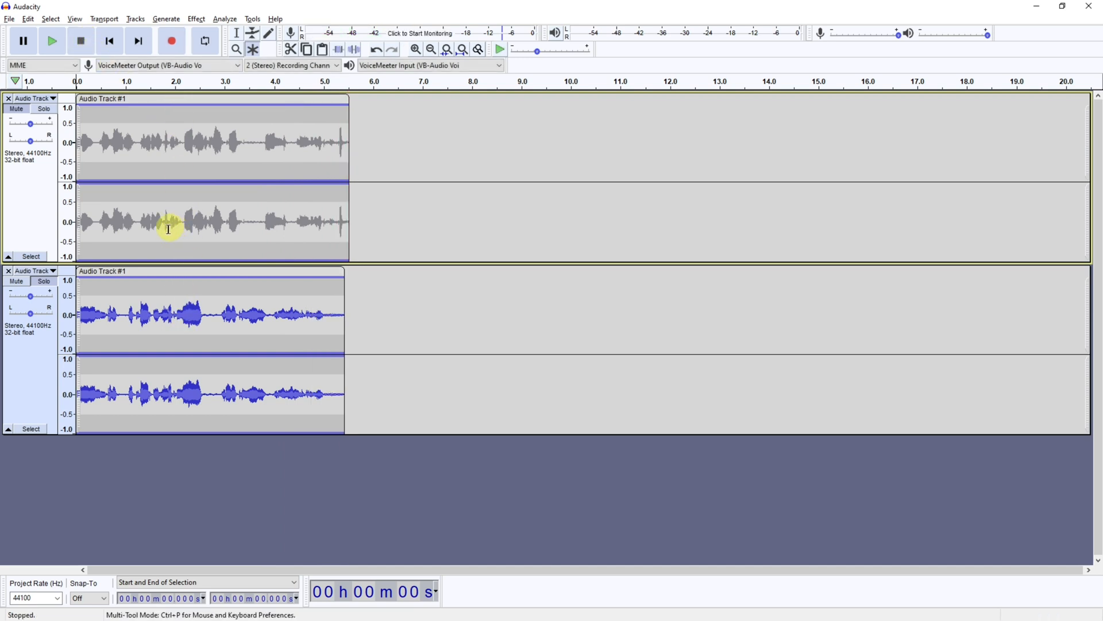
mouse_move(378, 145)
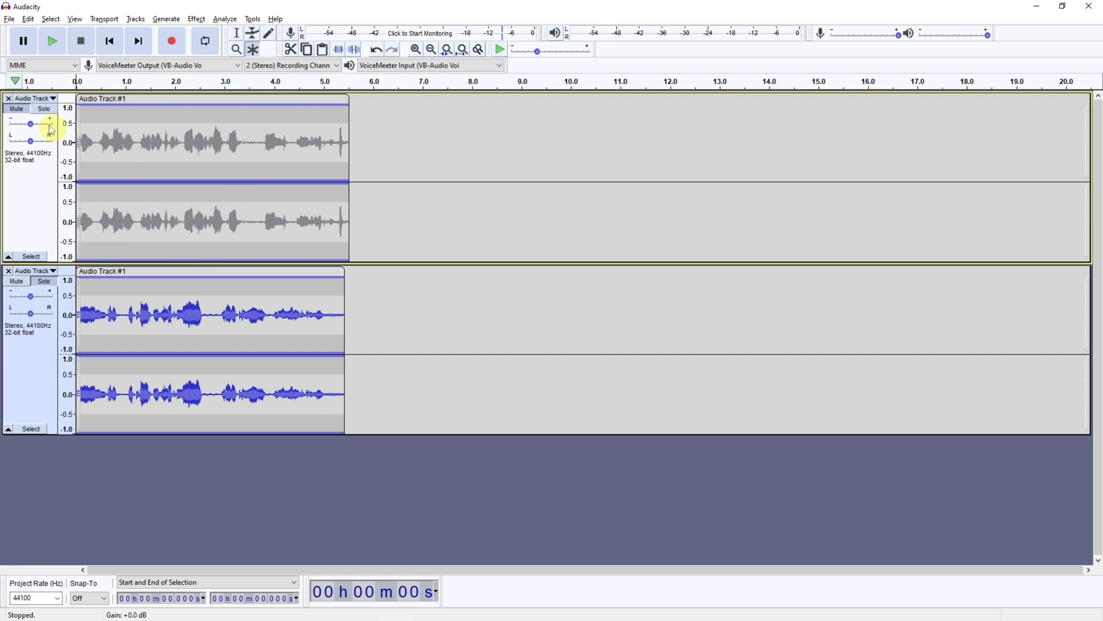
Select the first voice track, unmuting its clip.
click(27, 106)
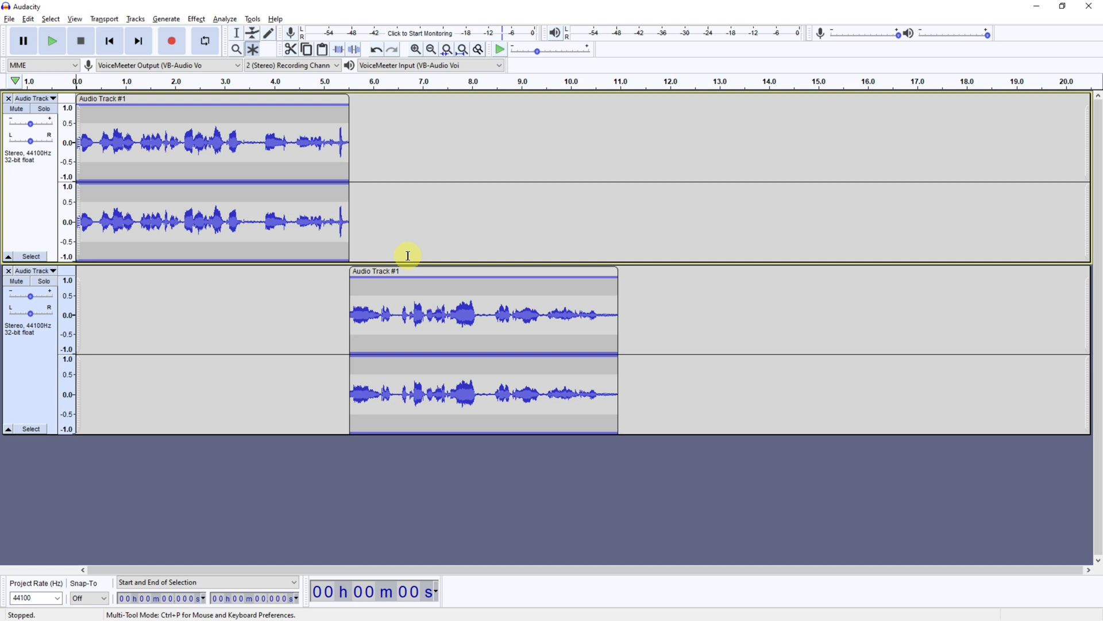
mouse_move(102, 85)
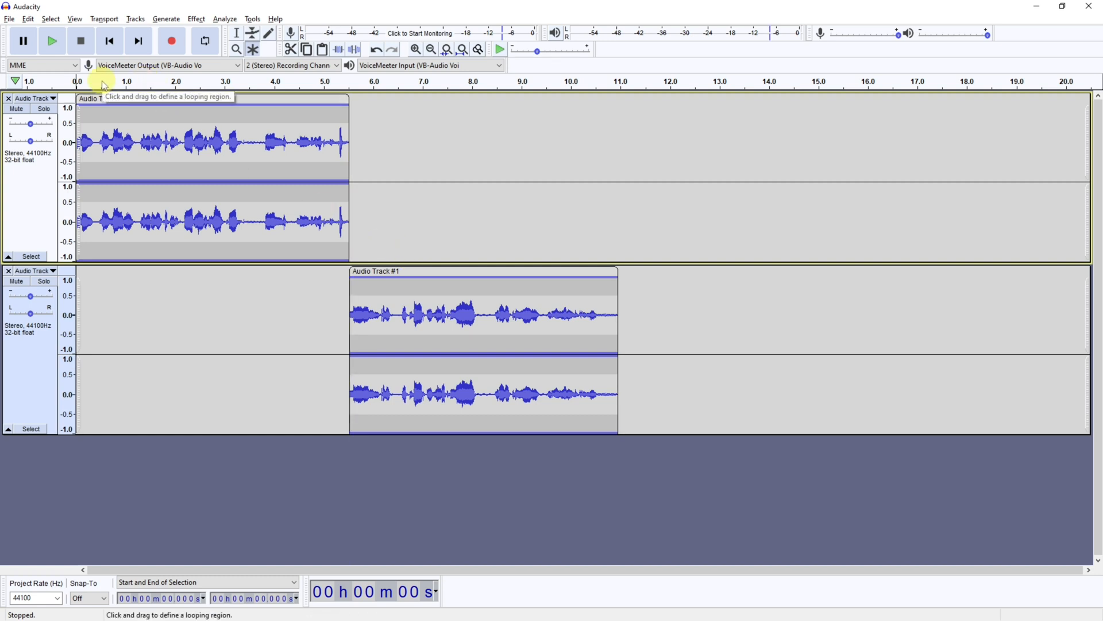
click(50, 40)
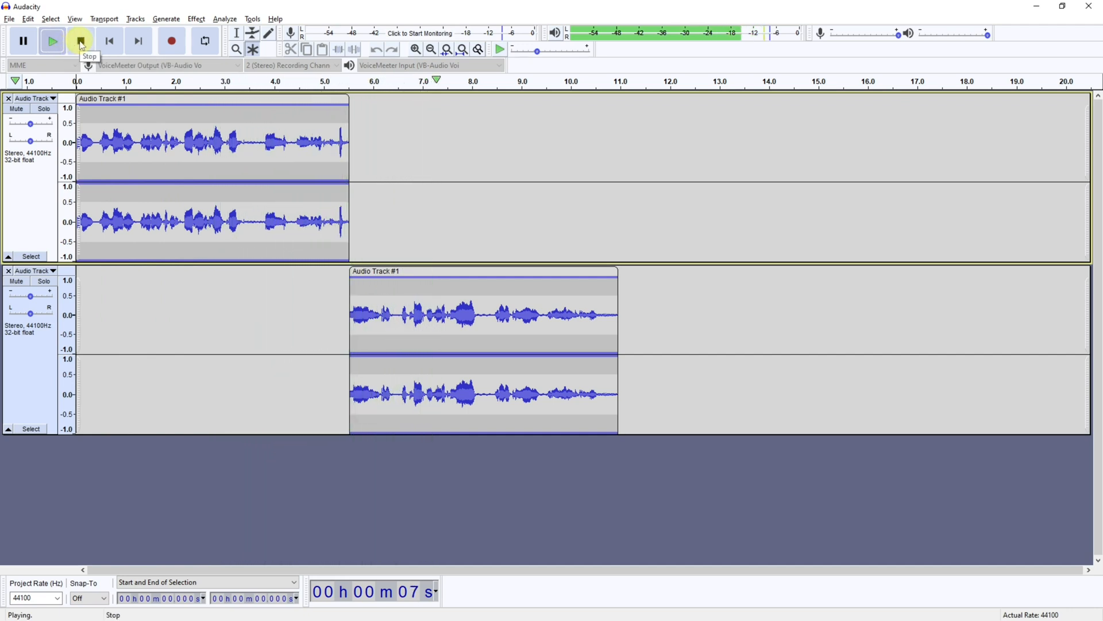
click(79, 40)
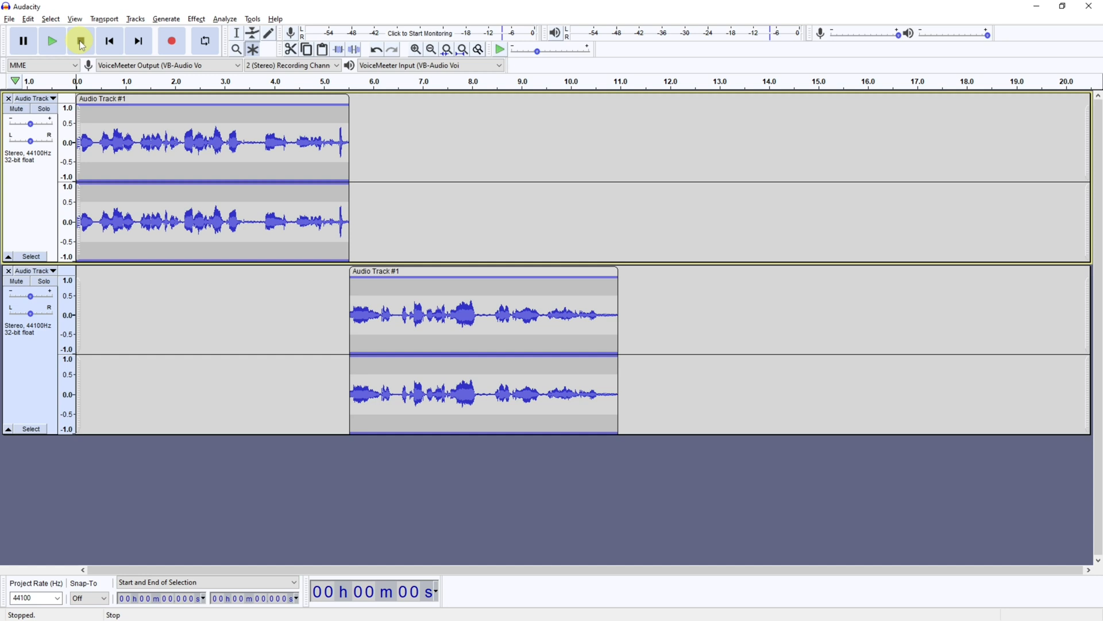
click(80, 40)
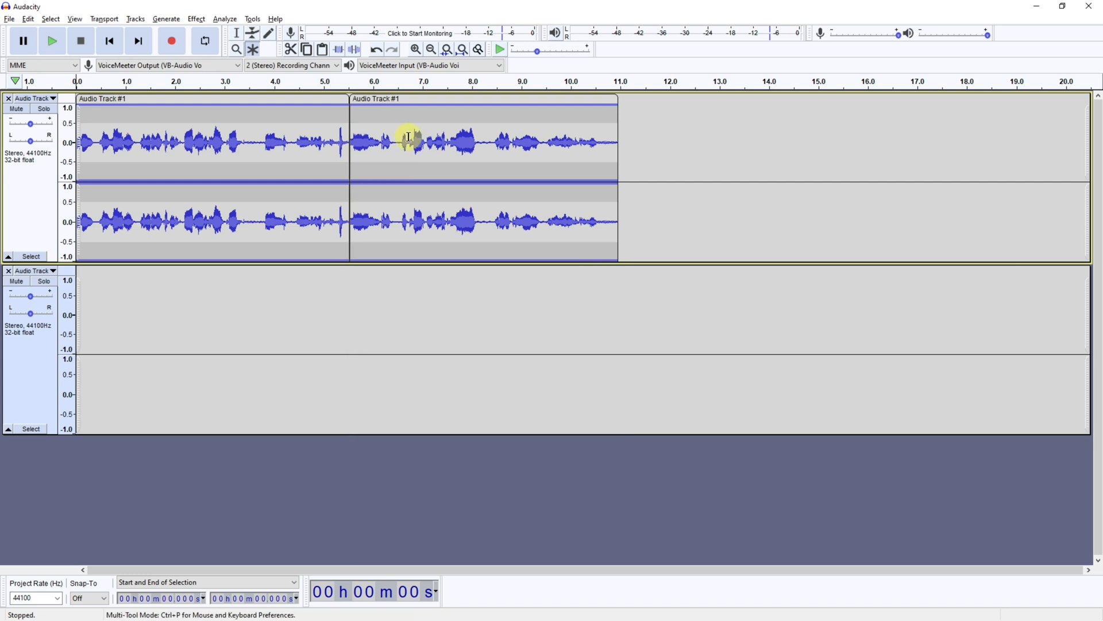
mouse_move(238, 302)
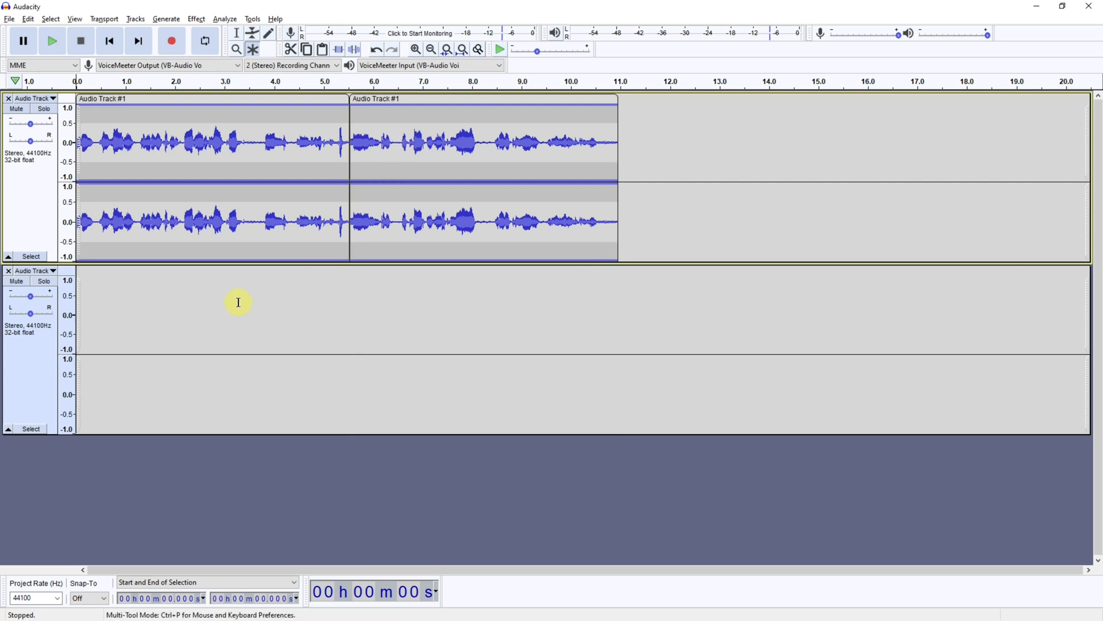
mouse_move(190, 317)
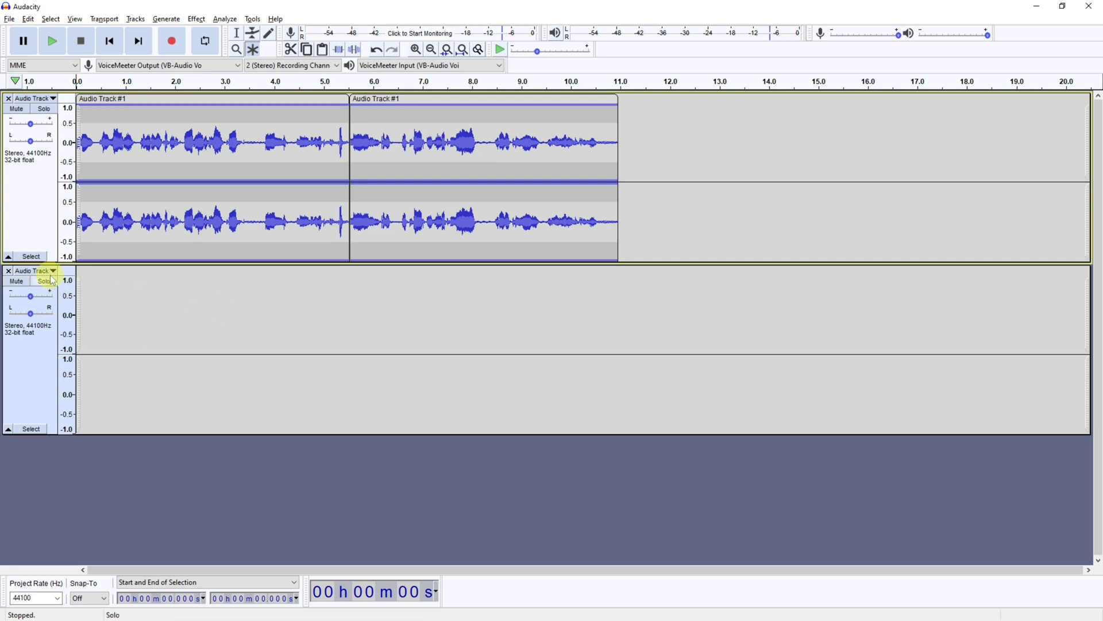
Close the empty second track and slide the first clip to start near 1.5 seconds.
click(9, 271)
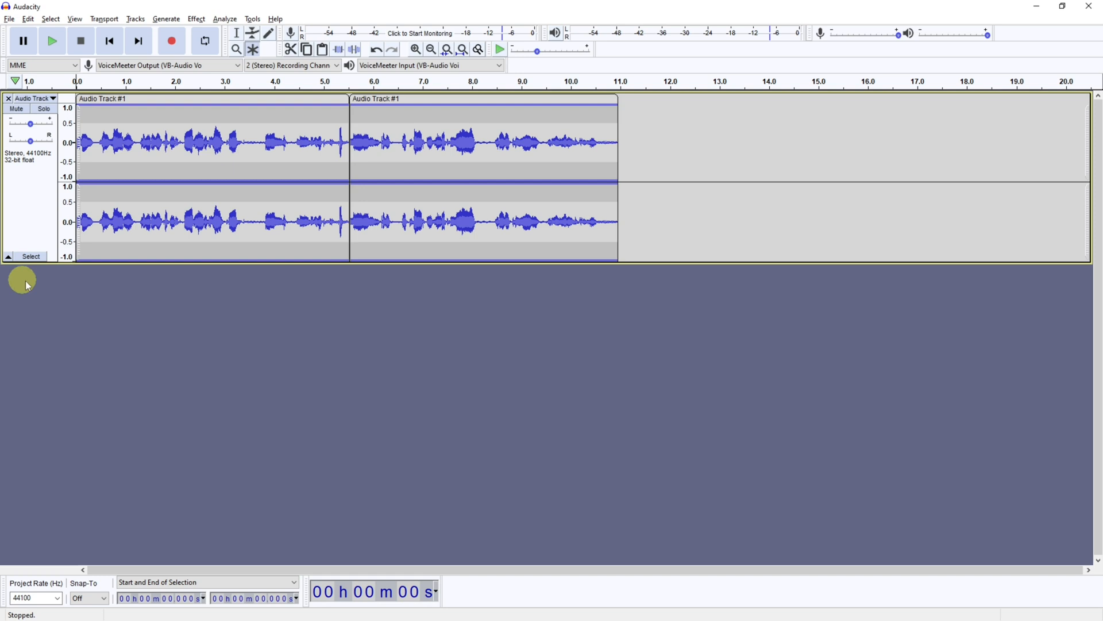
mouse_move(394, 162)
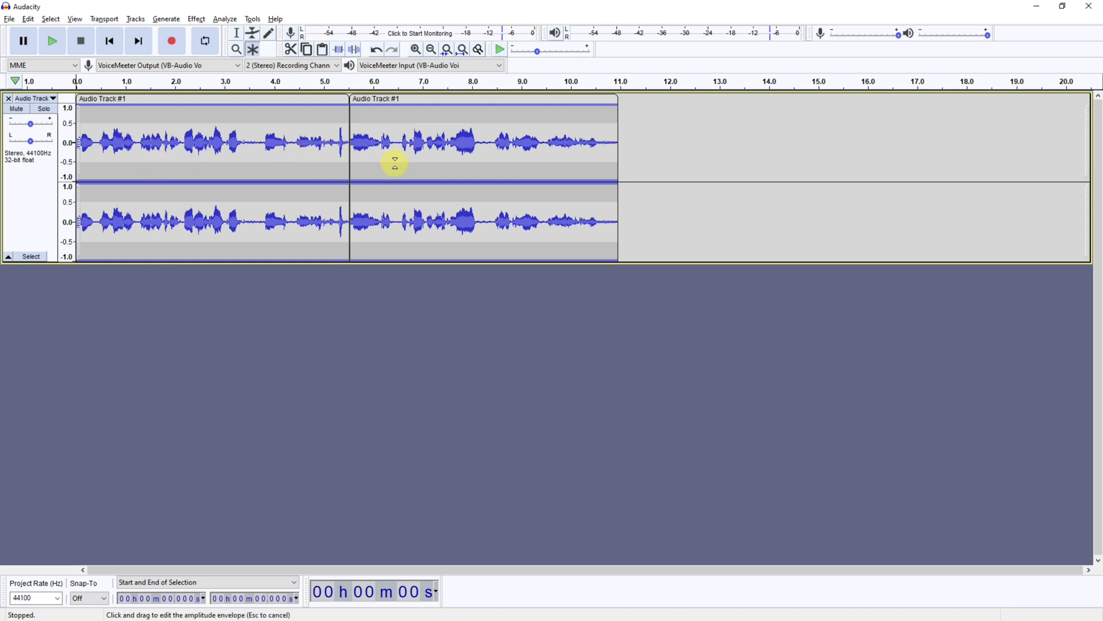
mouse_move(319, 120)
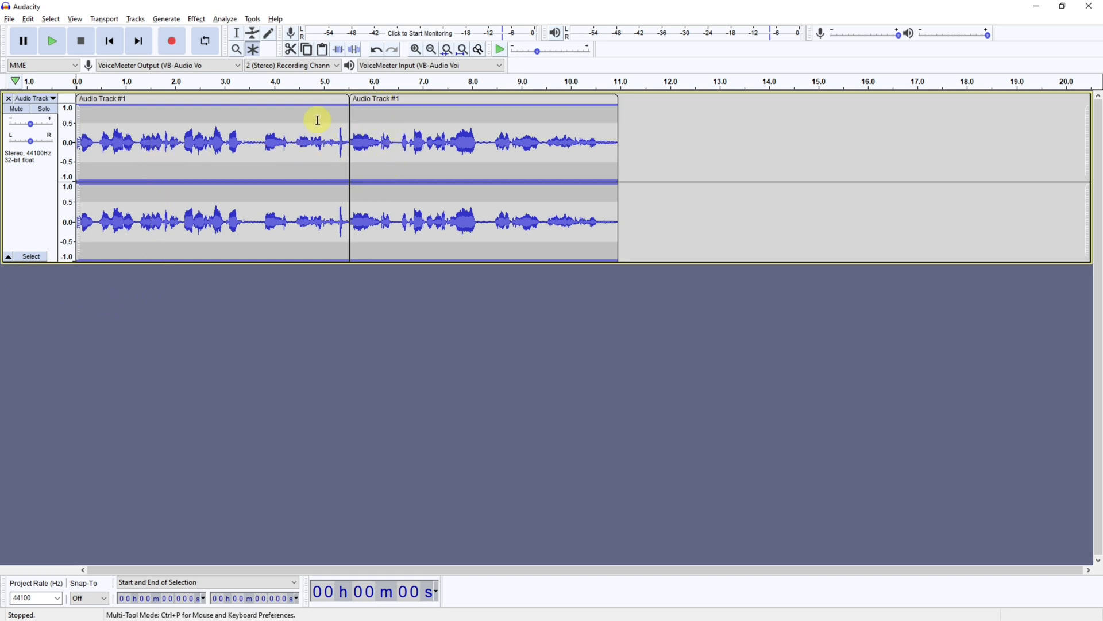
mouse_move(338, 110)
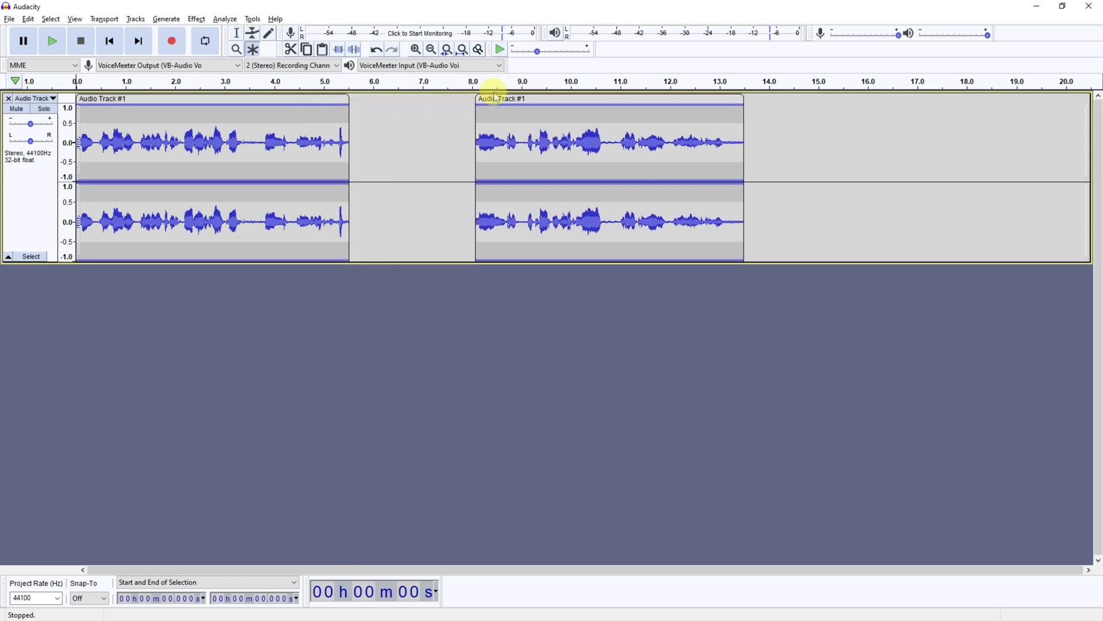
drag(211, 140, 271, 140)
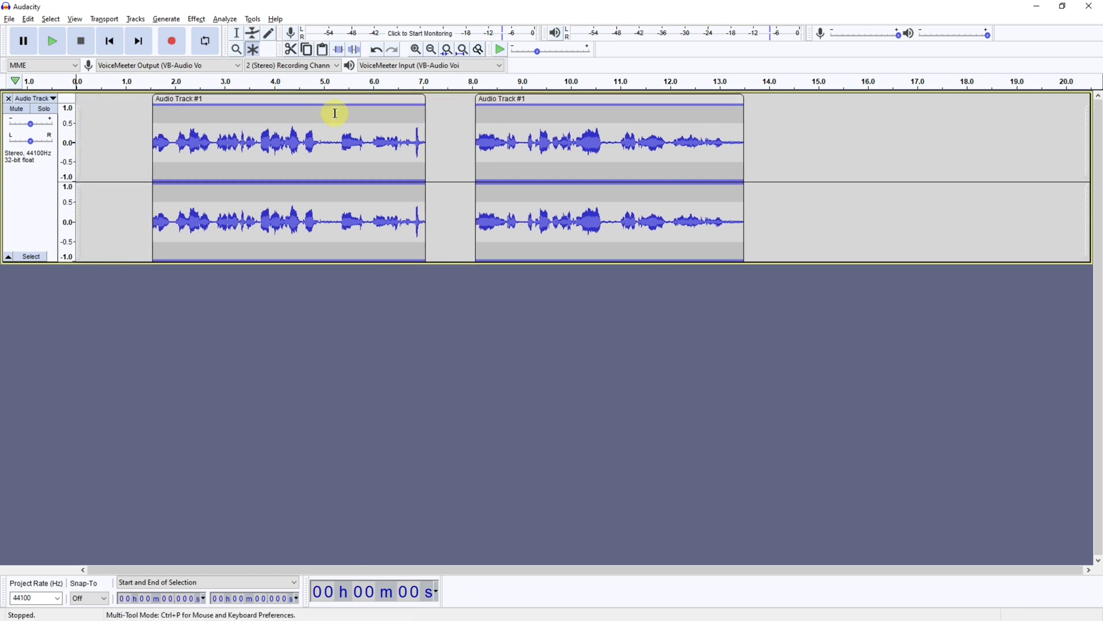
mouse_move(271, 127)
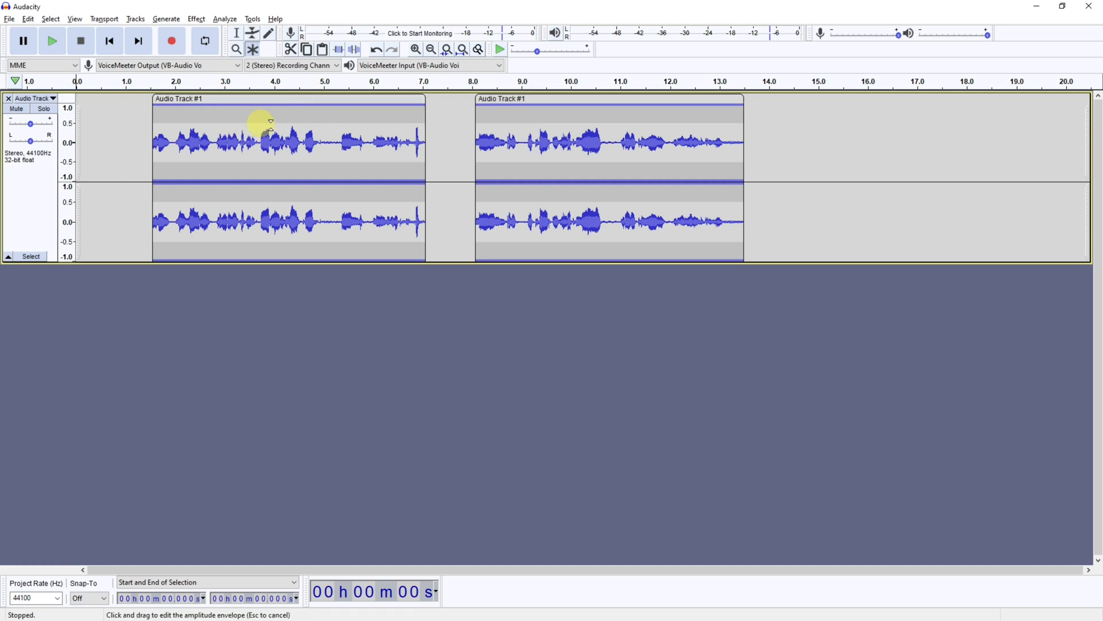